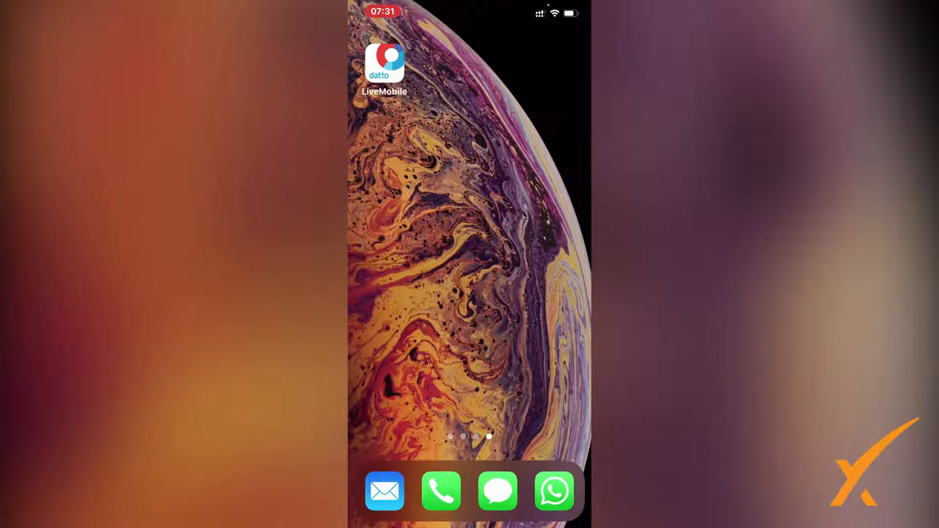
Launch LiveMobile to the Owner dashboard with this month's closed-vs-quota and forecasted gauges.
click(384, 60)
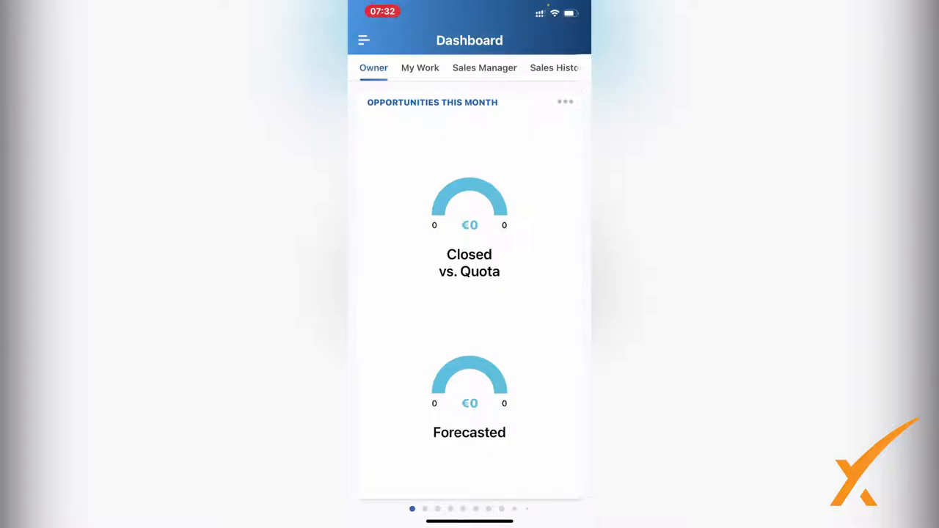
Switch to My Work and swipe past hours today and this week to My Ticket Summary.
click(420, 67)
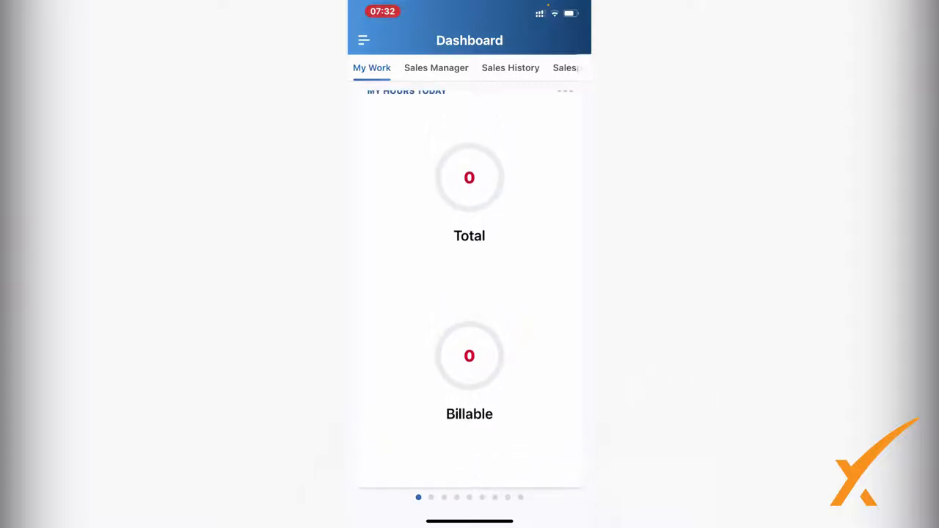
scroll(left, 3)
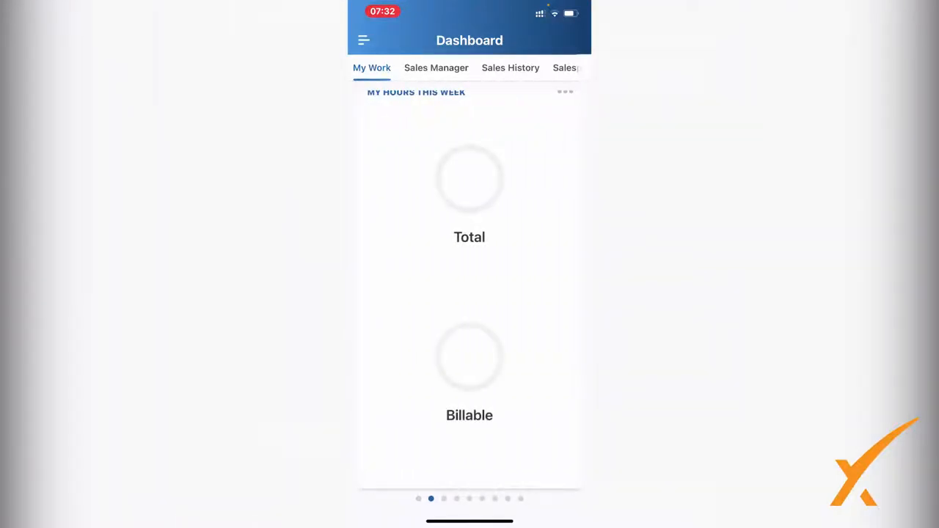
scroll(left, 3)
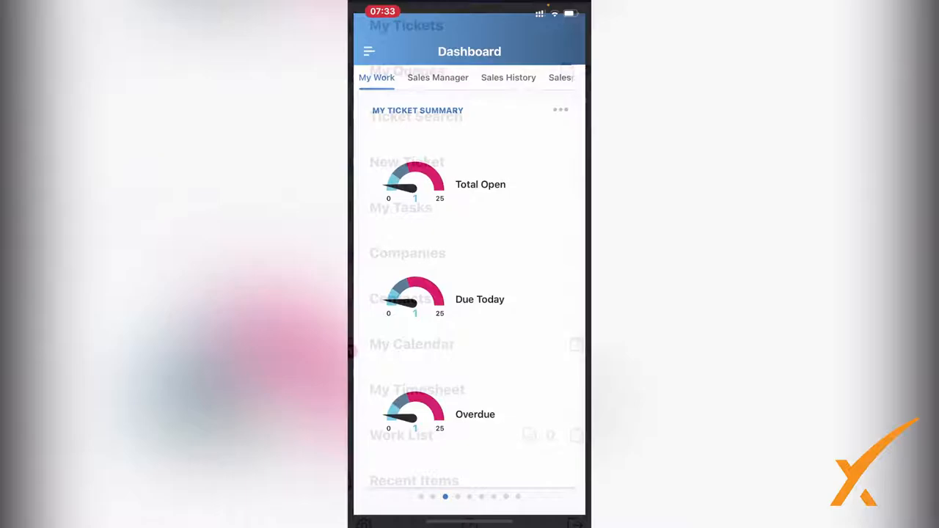
From the main menu, open My Tickets and select 'Test ticket for SC' (T20210628.0001).
click(369, 52)
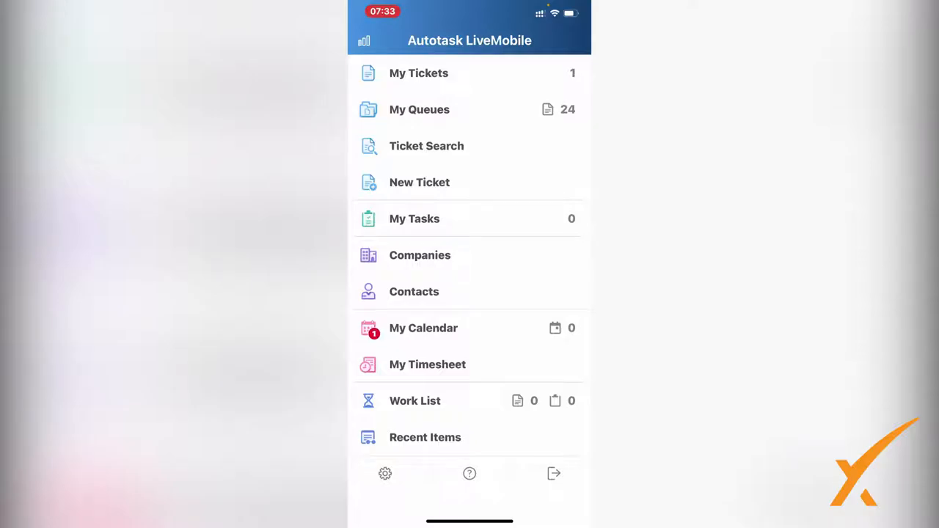
click(418, 72)
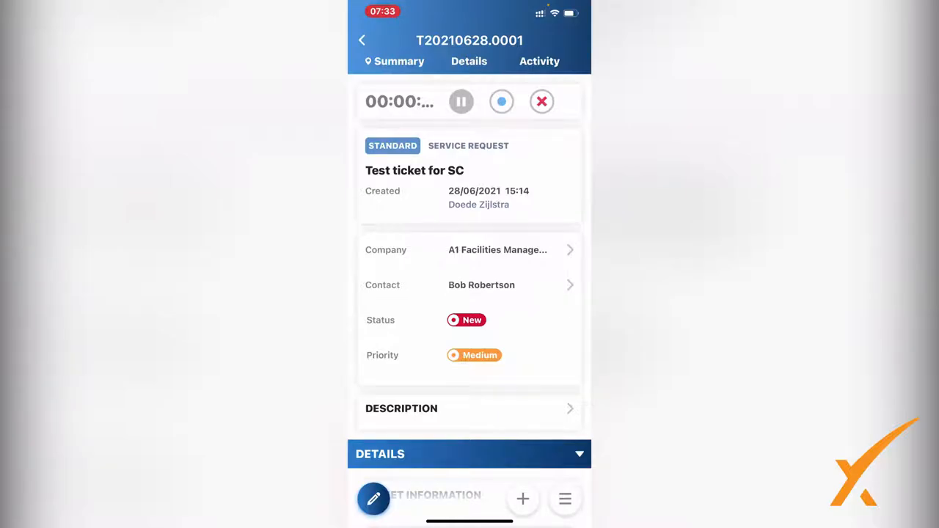
click(373, 499)
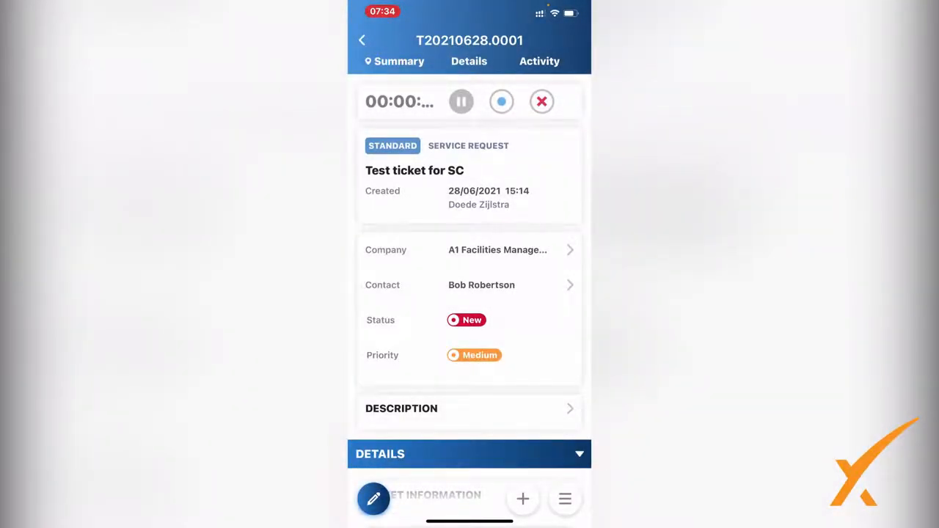
click(373, 499)
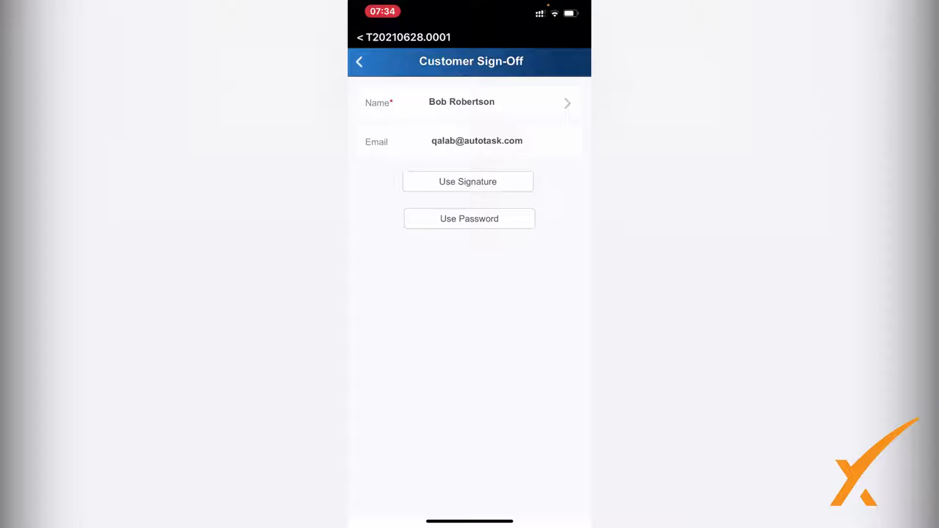
click(467, 181)
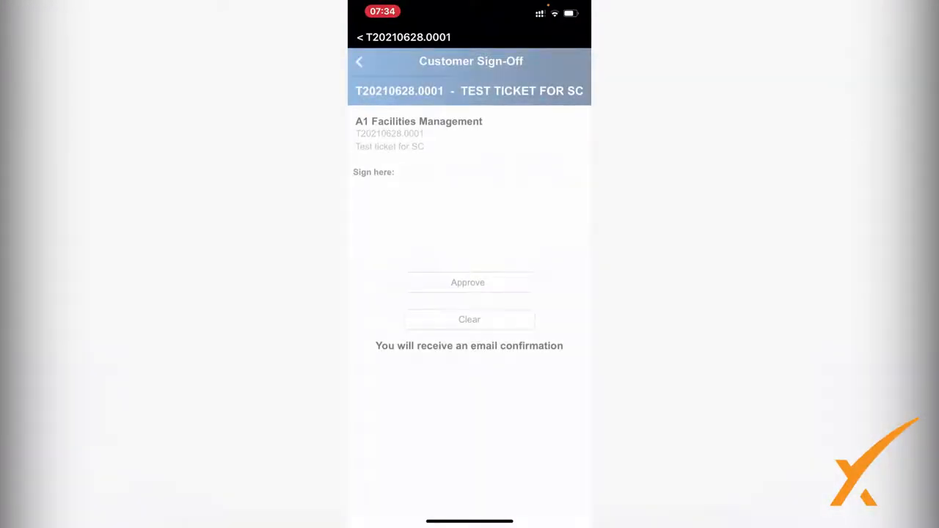
drag(415, 204, 439, 242)
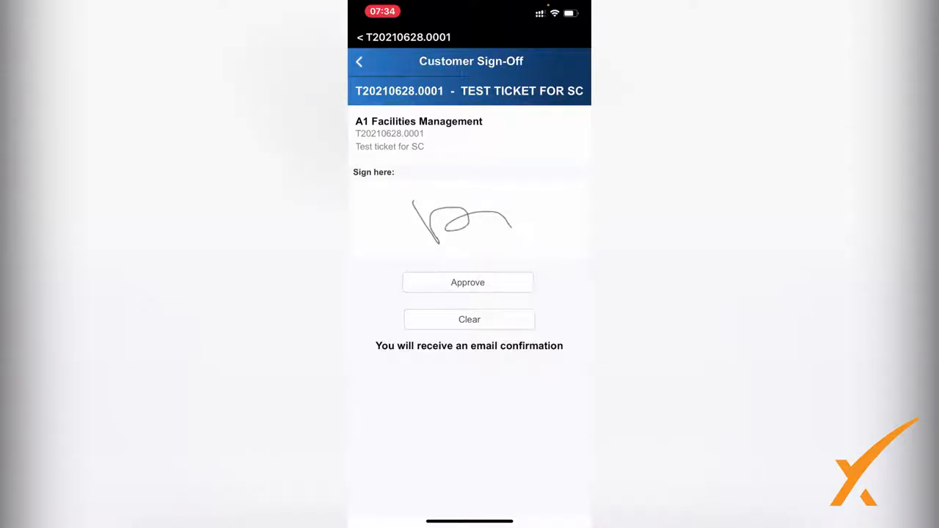
click(467, 282)
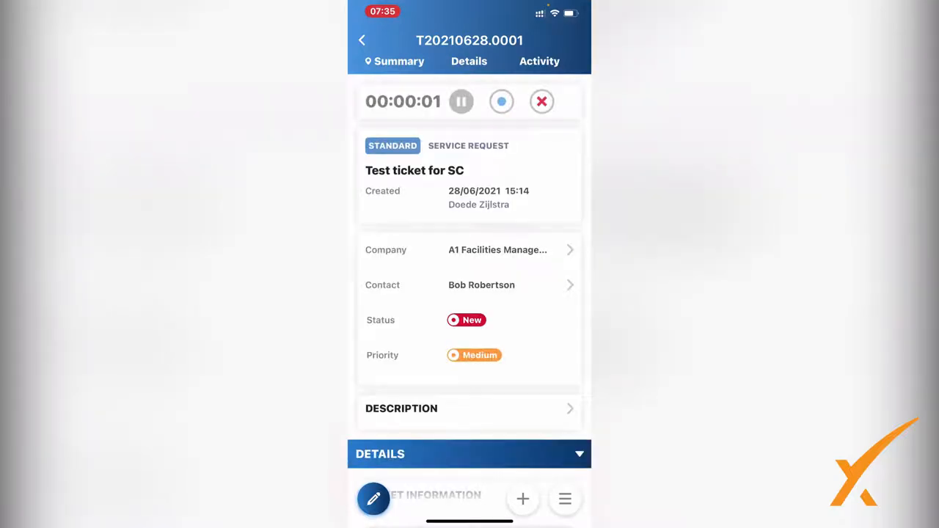
Scroll to the ticket's Activity section to confirm the Customer Signoff note, then go back.
scroll(down, 3)
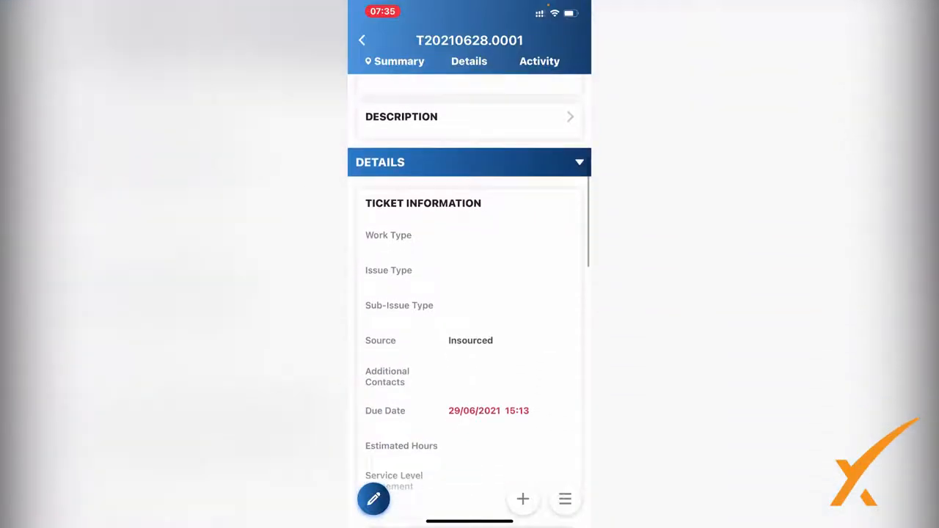
scroll(down, 3)
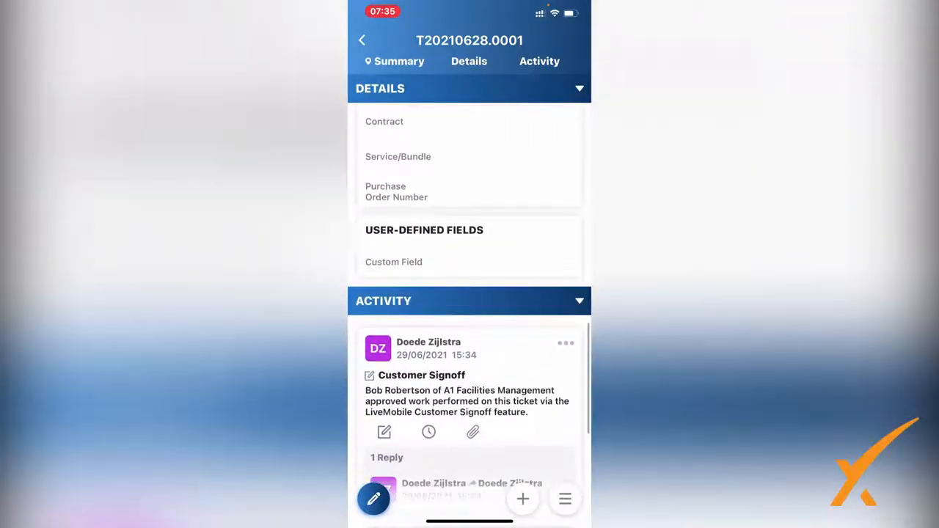
scroll(down, 3)
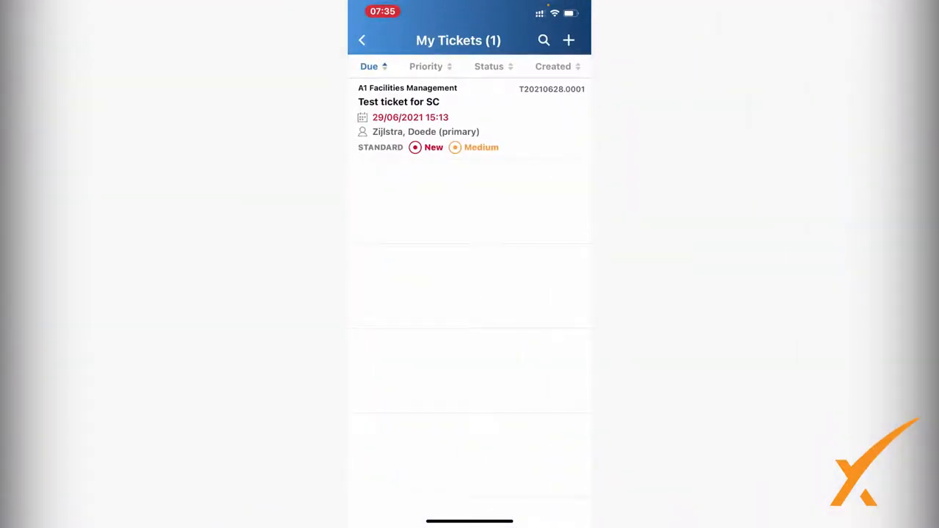
click(361, 40)
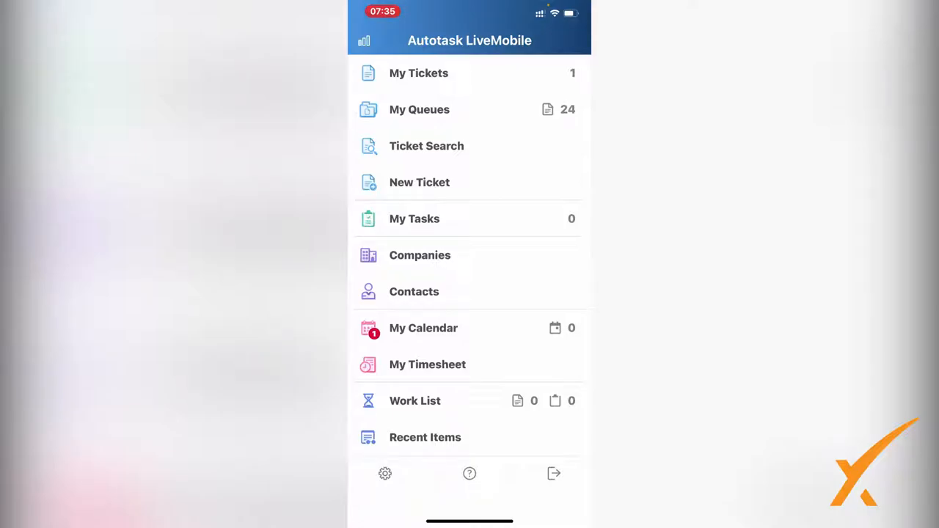
Briefly view My Queues and Ticket Search, returning to the main menu.
click(419, 109)
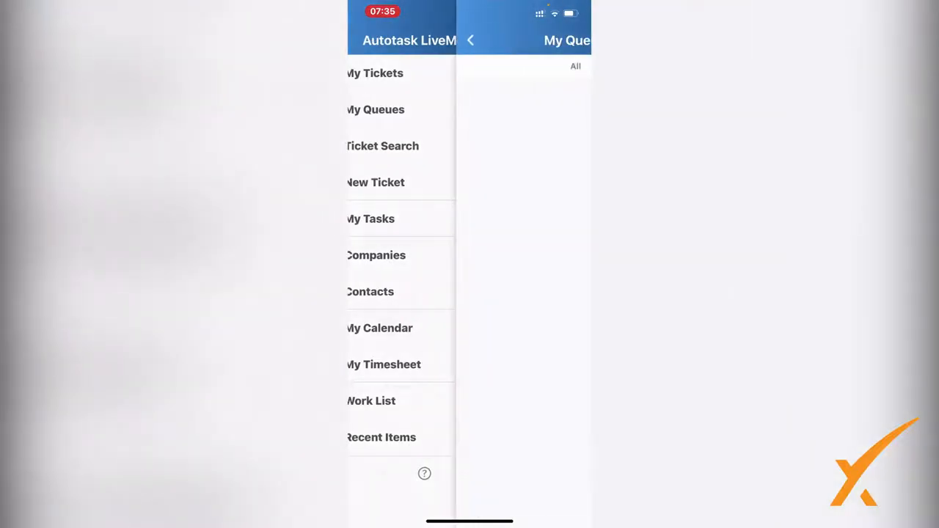
click(375, 109)
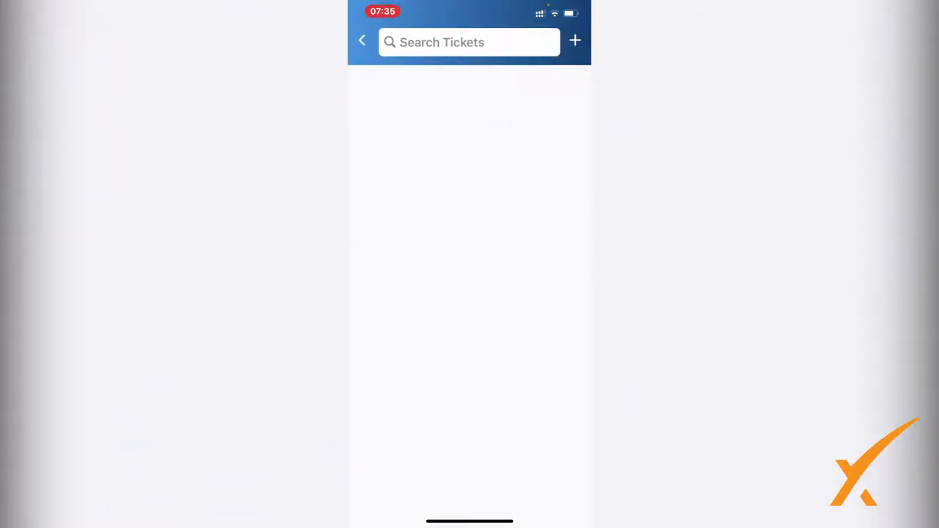
click(361, 40)
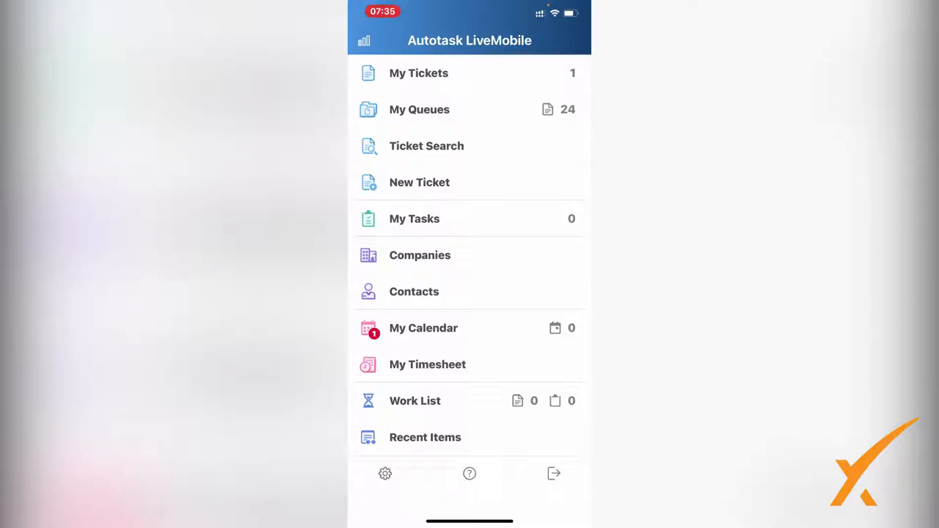
click(420, 255)
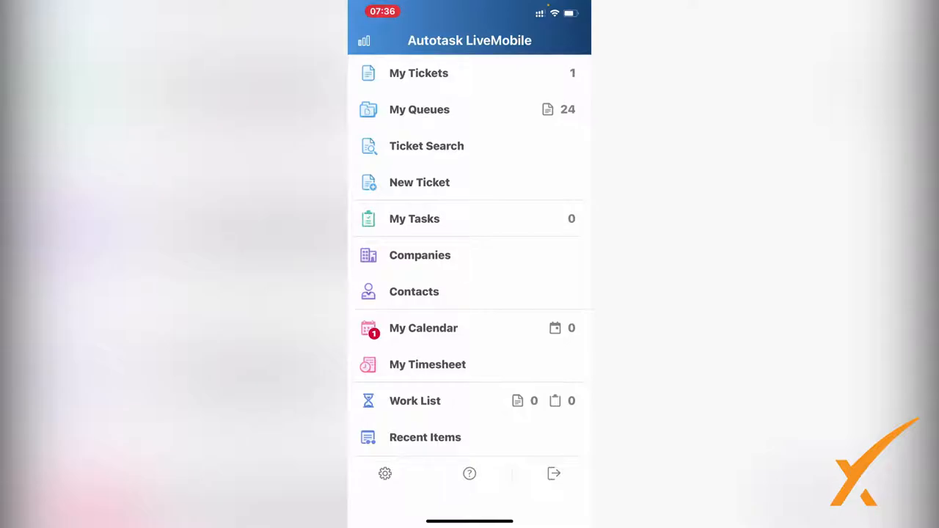
Open My Calendar and step back to 28/06/2021 showing the A1 Facilities Management call.
click(414, 291)
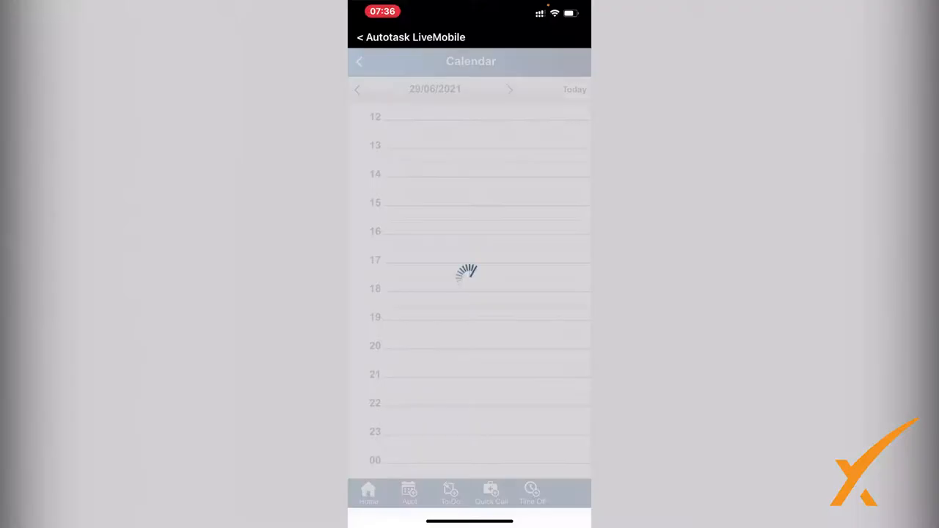
click(358, 89)
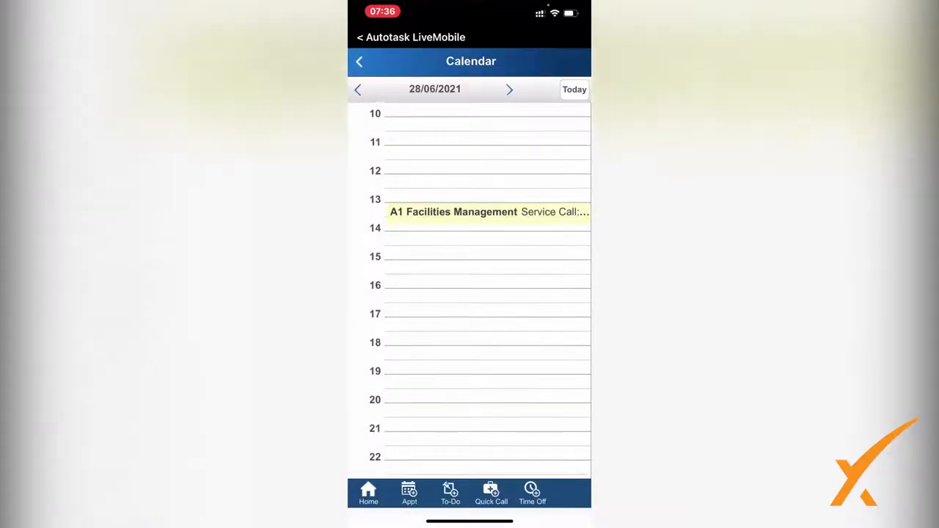